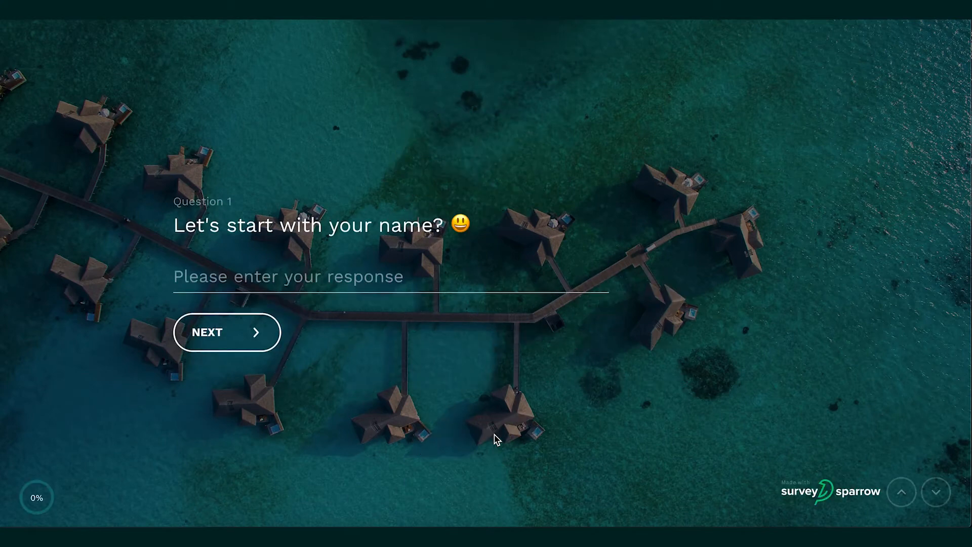
Answer the sample survey with name 'Joh', room 8, and Yes to first-time stay.
{"action": "type", "text": "Joh"}
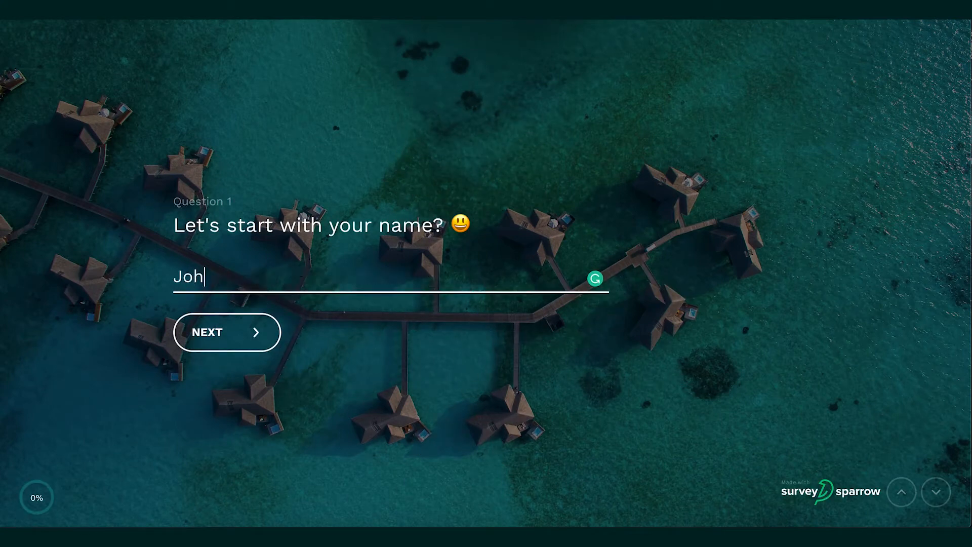
{"action": "left_click", "coordinate": [227, 332]}
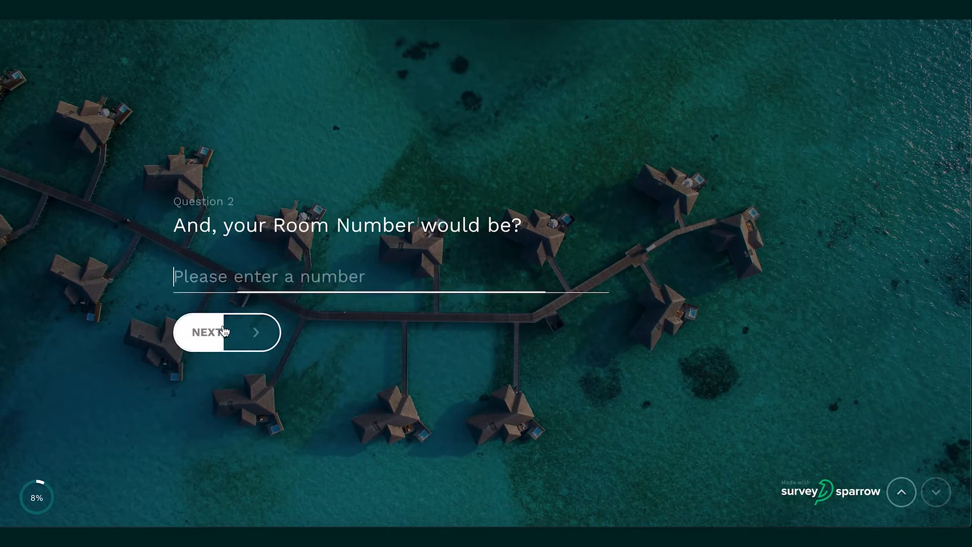
{"action": "type", "text": "8"}
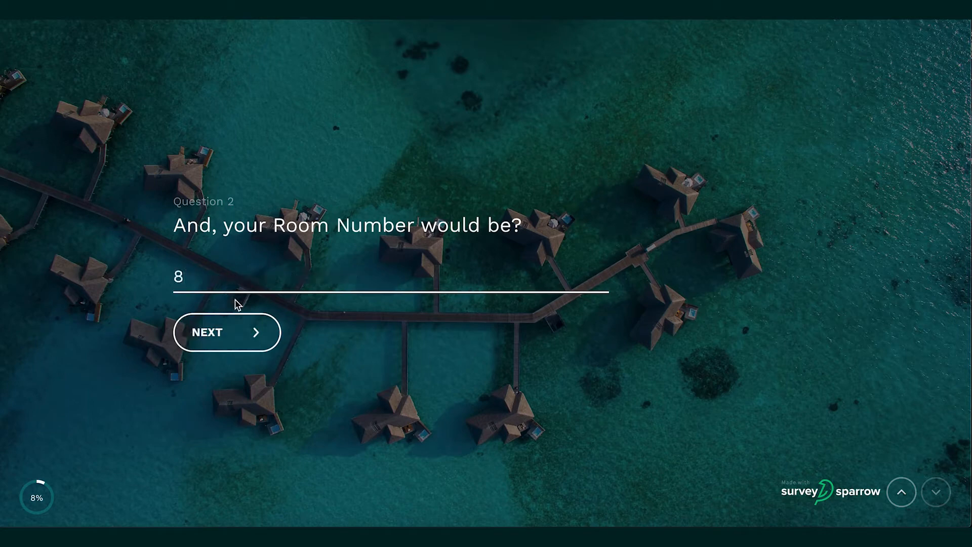
{"action": "left_click", "coordinate": [226, 331]}
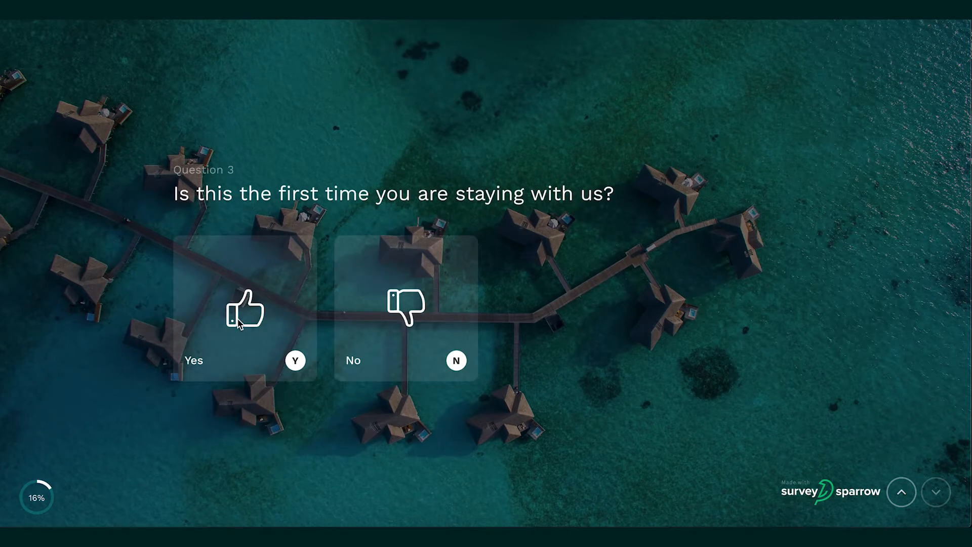
{"action": "left_click", "coordinate": [245, 310]}
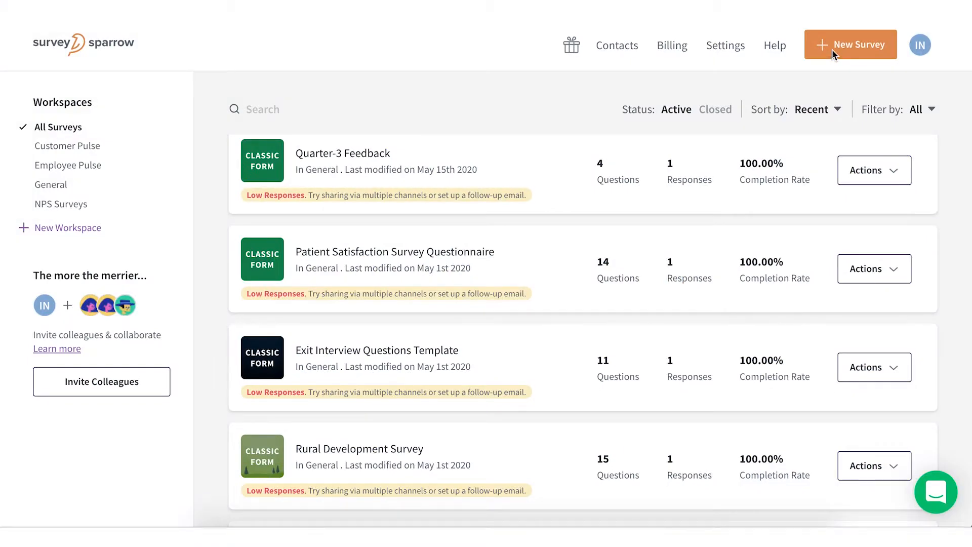
Browse the kiosk and 360 survey types, then start a blank Classic Survey.
{"action": "left_click", "coordinate": [850, 44]}
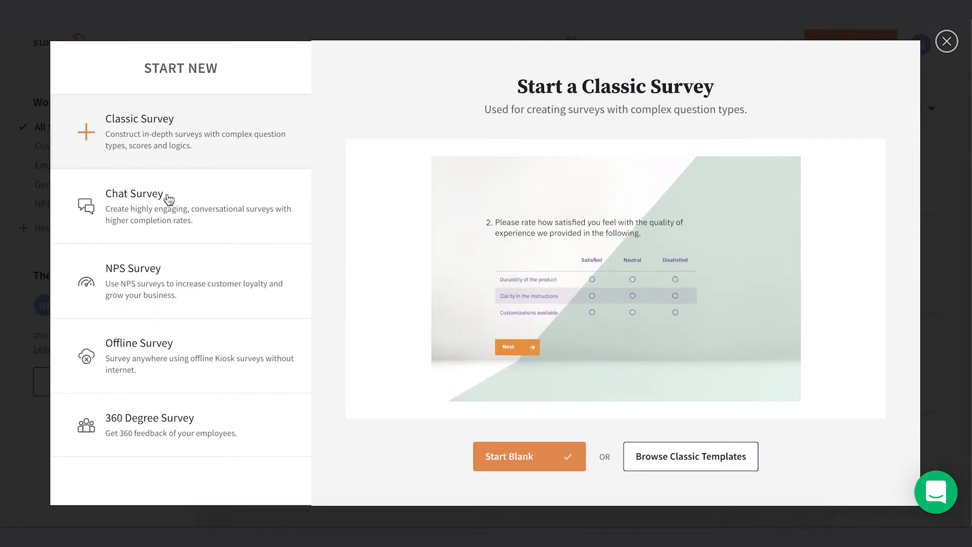
{"action": "left_click", "coordinate": [133, 268]}
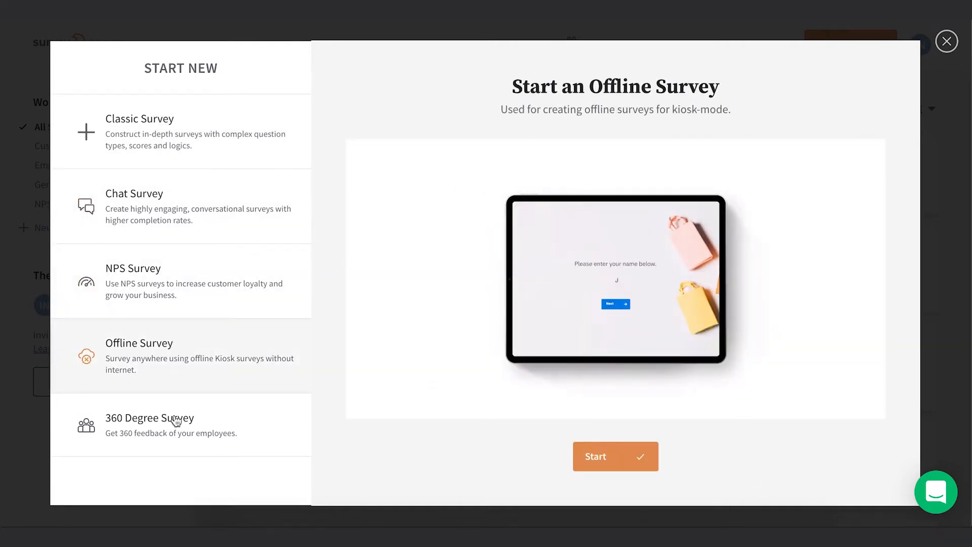
{"action": "left_click", "coordinate": [148, 424]}
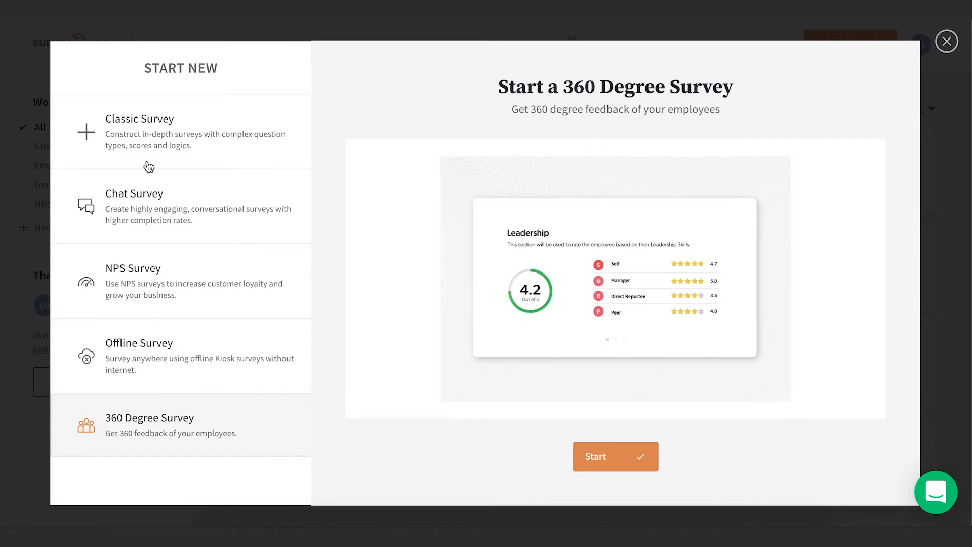
{"action": "left_click", "coordinate": [140, 132]}
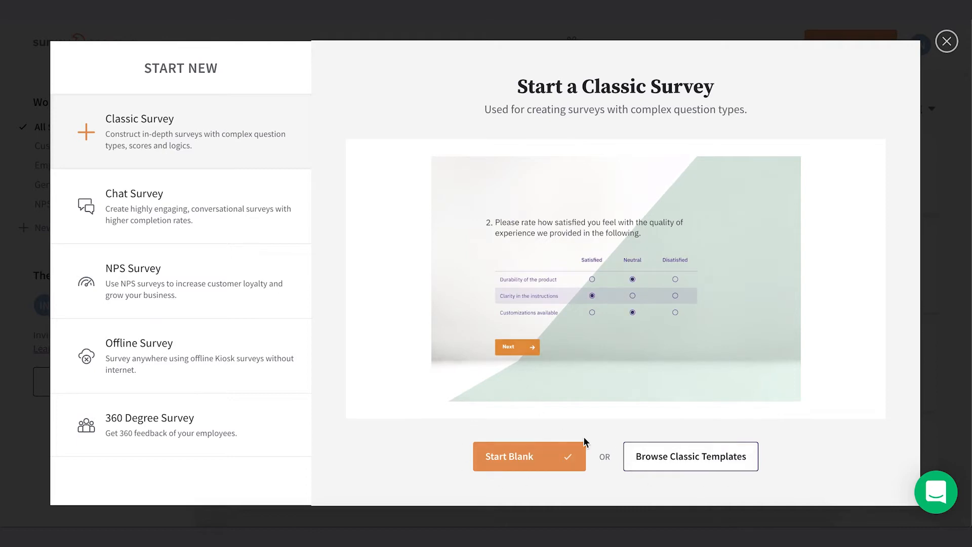
{"action": "left_click", "coordinate": [529, 456]}
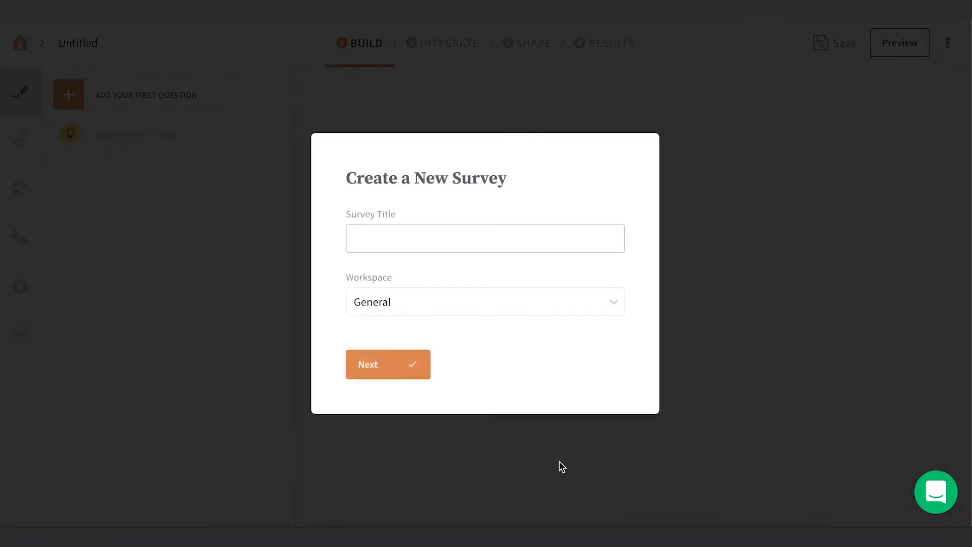
Title the new survey 'Royal Island Guest Survey' and show the question types.
{"action": "type", "text": "Royal Island Guest Survey"}
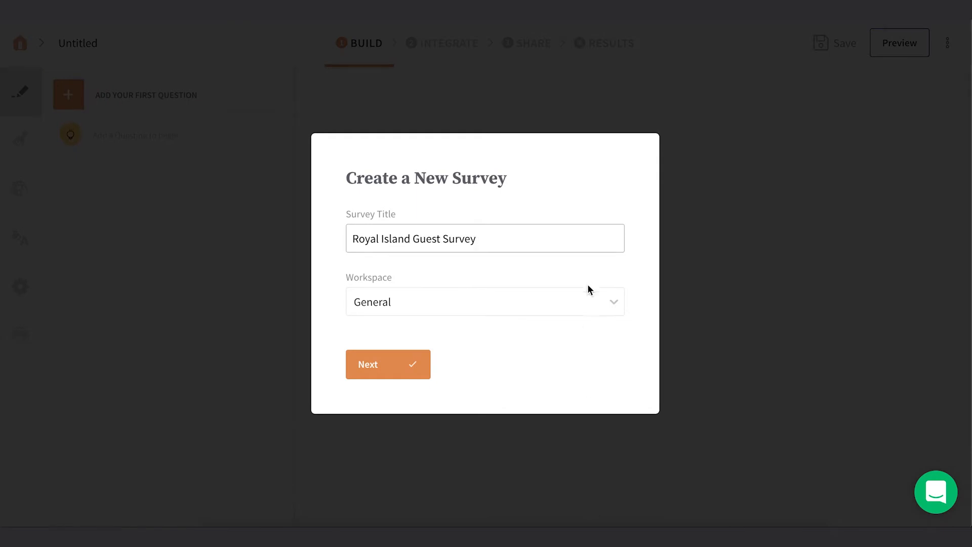
{"action": "left_click", "coordinate": [387, 364]}
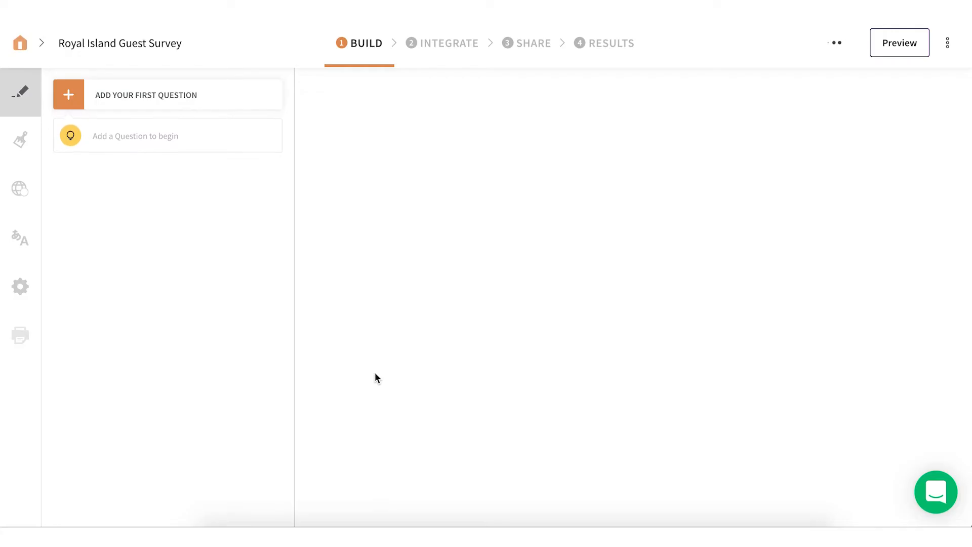
{"action": "left_click", "coordinate": [146, 94]}
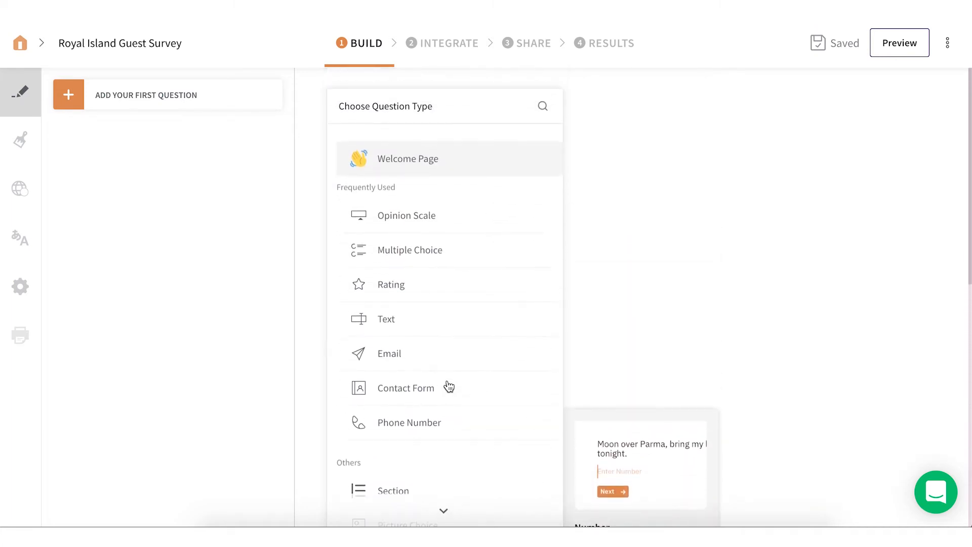
{"action": "mouse_move", "coordinate": [407, 159]}
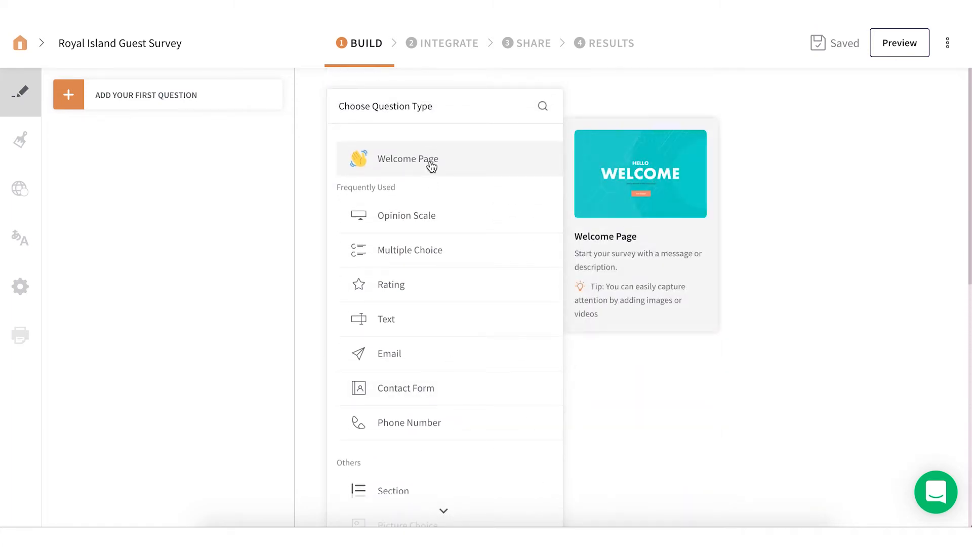
Add a Welcome Page showing the Oceanview logo, then start the next question.
{"action": "left_click", "coordinate": [407, 158]}
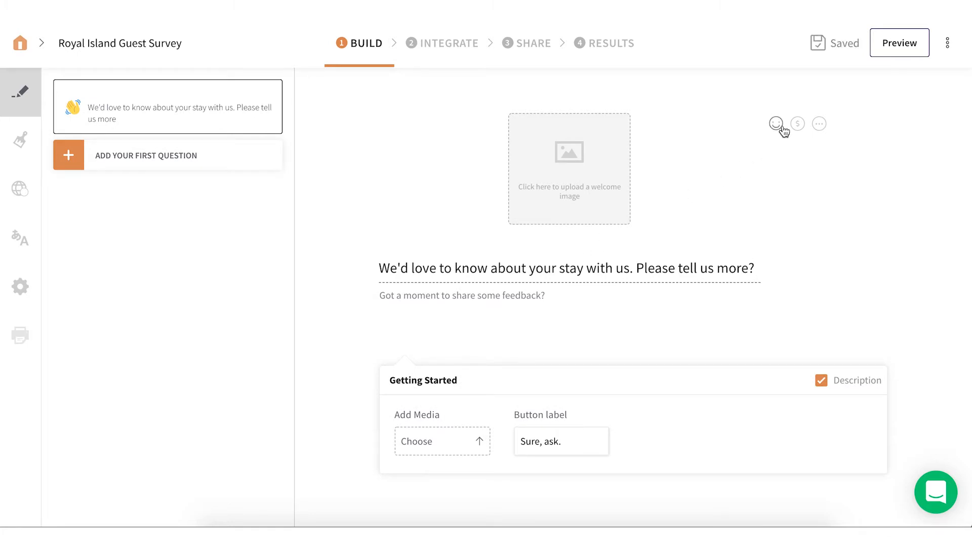
{"action": "mouse_move", "coordinate": [797, 122]}
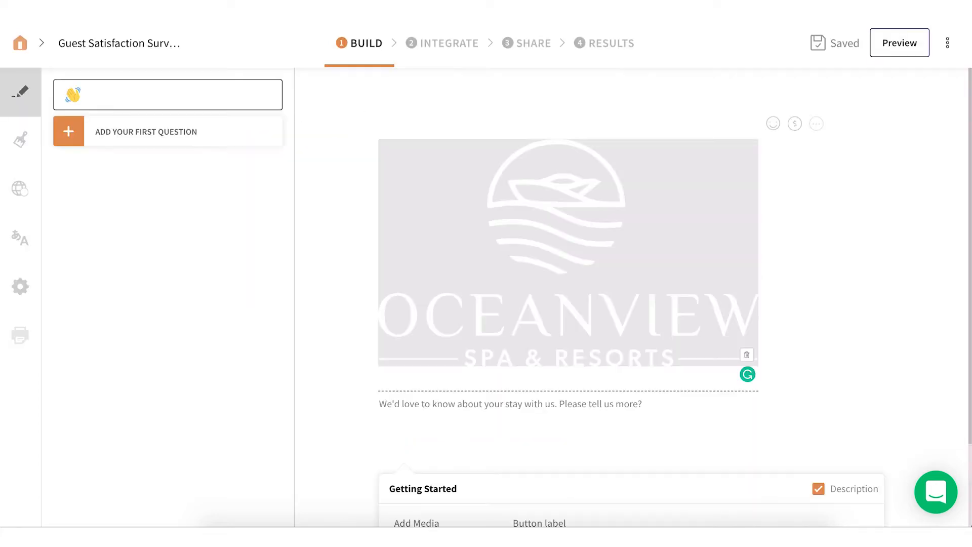
{"action": "left_click", "coordinate": [147, 132]}
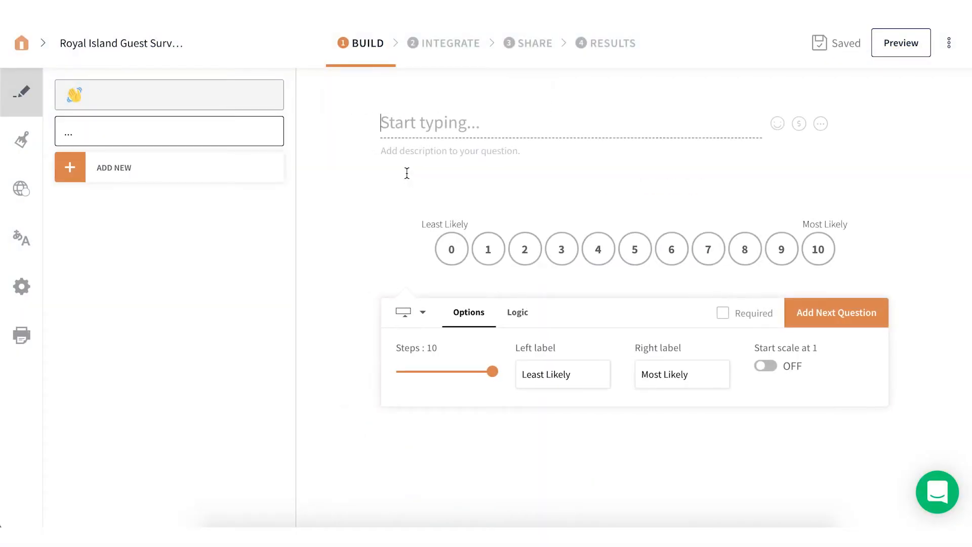
Ask 'How likely are you to recommend Oceanview Resort & Spa to a friend or family?'.
{"action": "type", "text": "How likely are you to recommend Oceanview Resort & Spa to a friend or family?"}
{"action": "type", "text": "Was your stay with us worth the money paid?"}
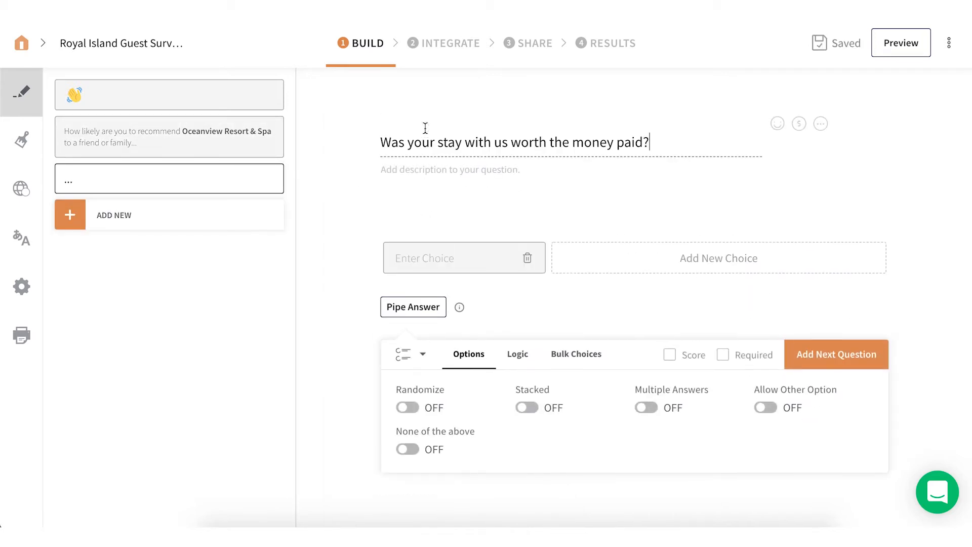
Enter the money-worth choices, keep unlimited selections, and add Other, None and All of the above.
{"action": "type", "text": "Total"}
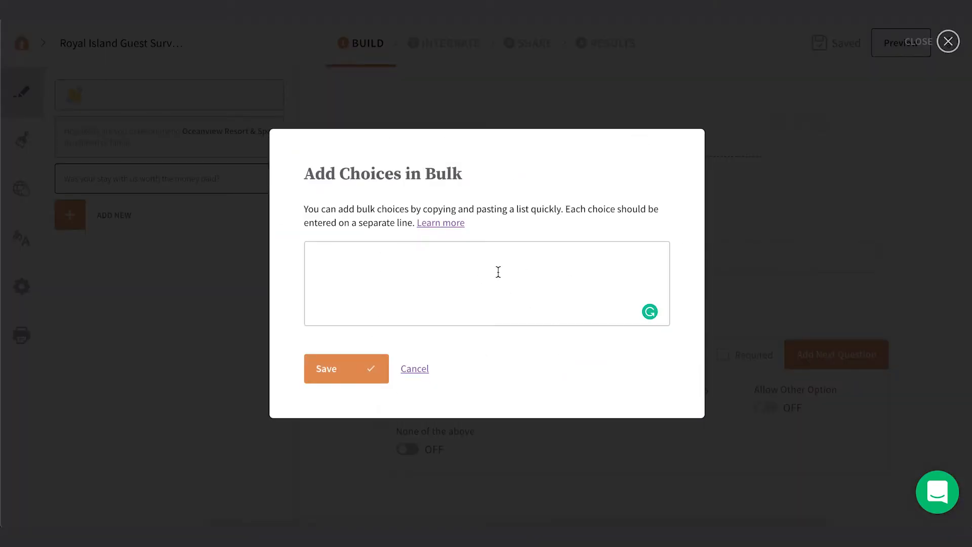
{"action": "left_click", "coordinate": [326, 368]}
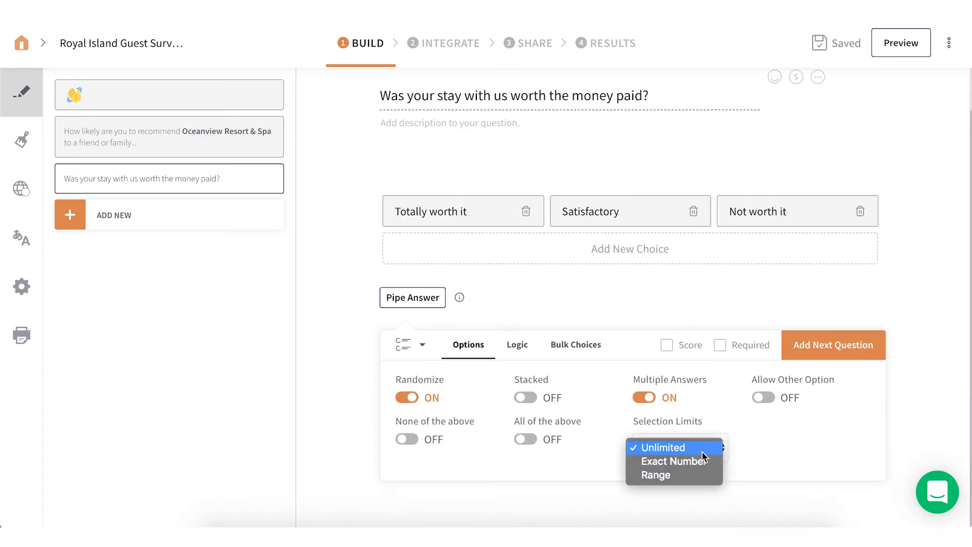
{"action": "left_click", "coordinate": [661, 447]}
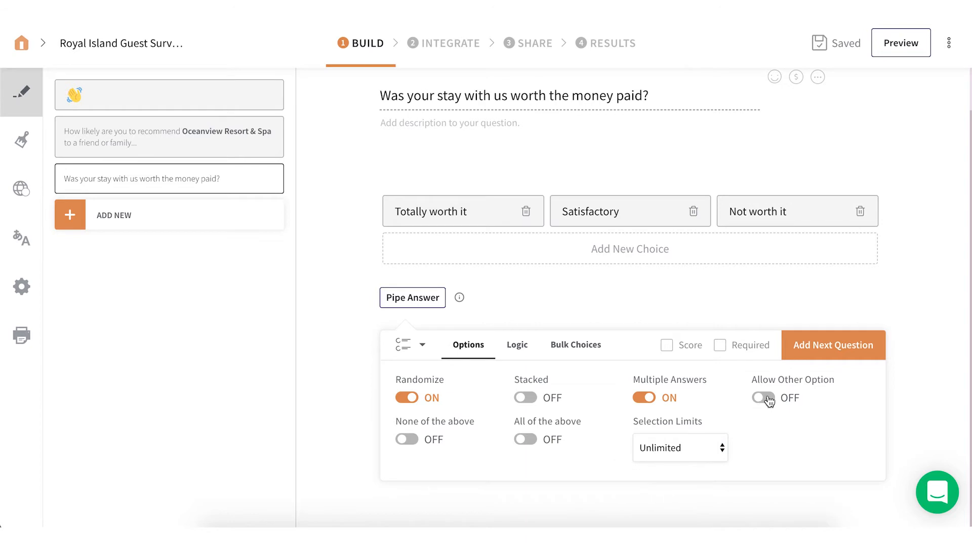
{"action": "left_click", "coordinate": [761, 397]}
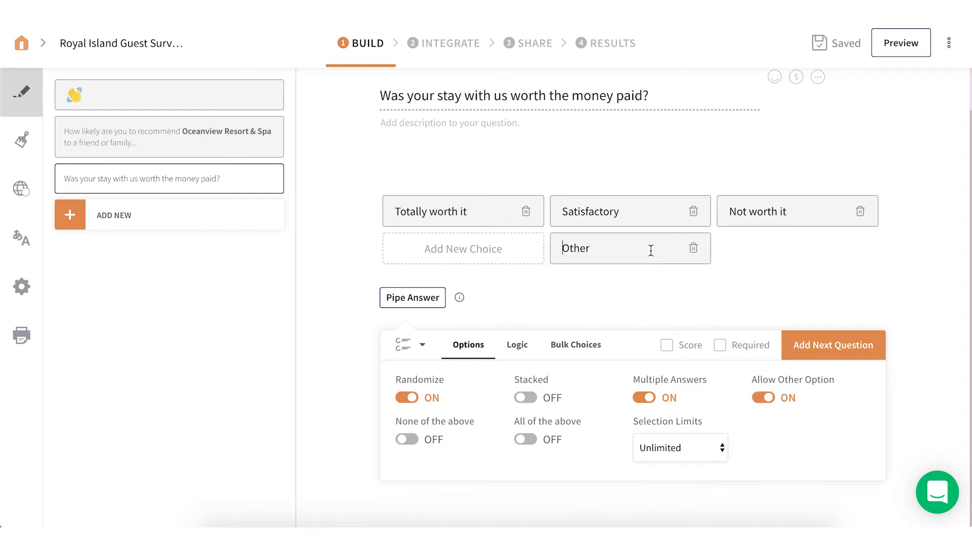
{"action": "left_click", "coordinate": [405, 439]}
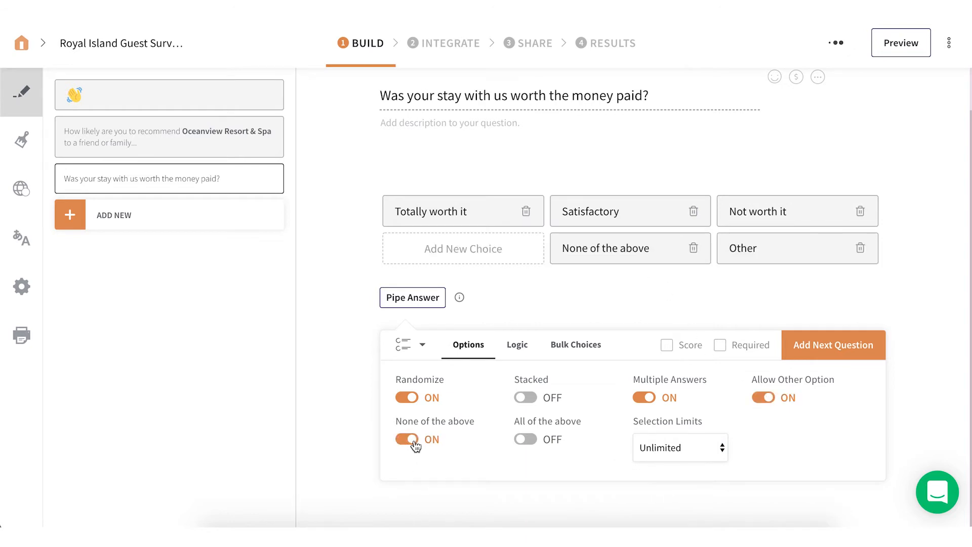
{"action": "left_click", "coordinate": [524, 439]}
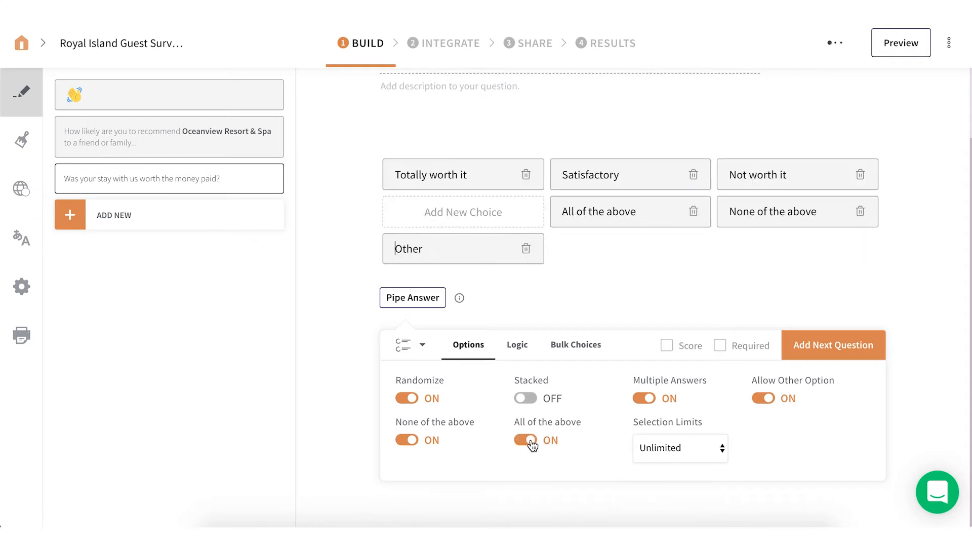
{"action": "left_click", "coordinate": [525, 439]}
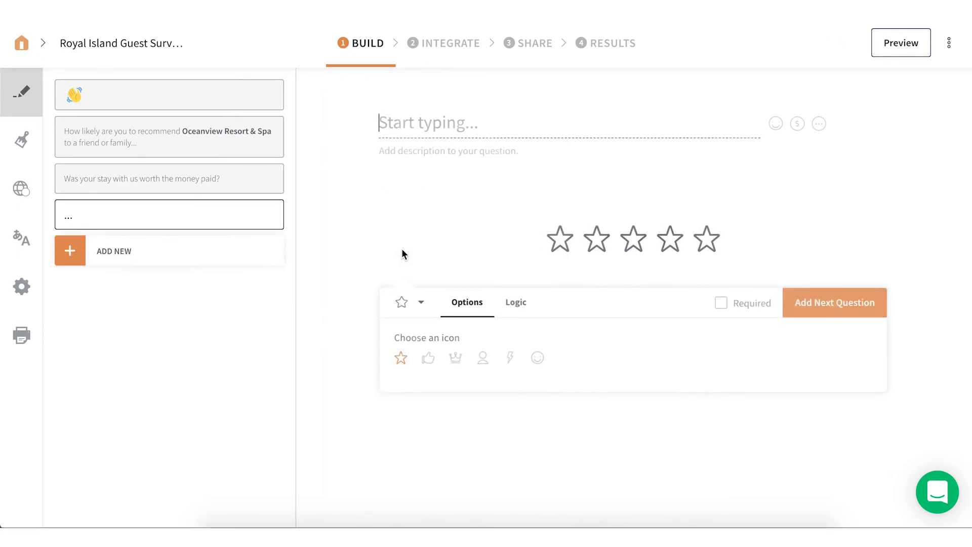
Ask 'How happy are you with the amenities provided by the hotel?' using smiley-face ratings.
{"action": "type", "text": "How happy are you with the amenities provided by the hotel?"}
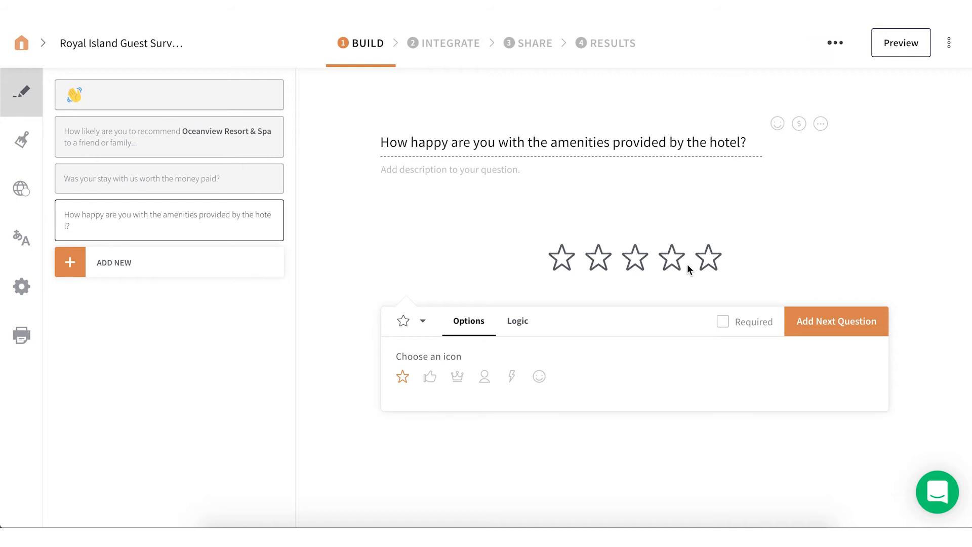
{"action": "left_click", "coordinate": [429, 376]}
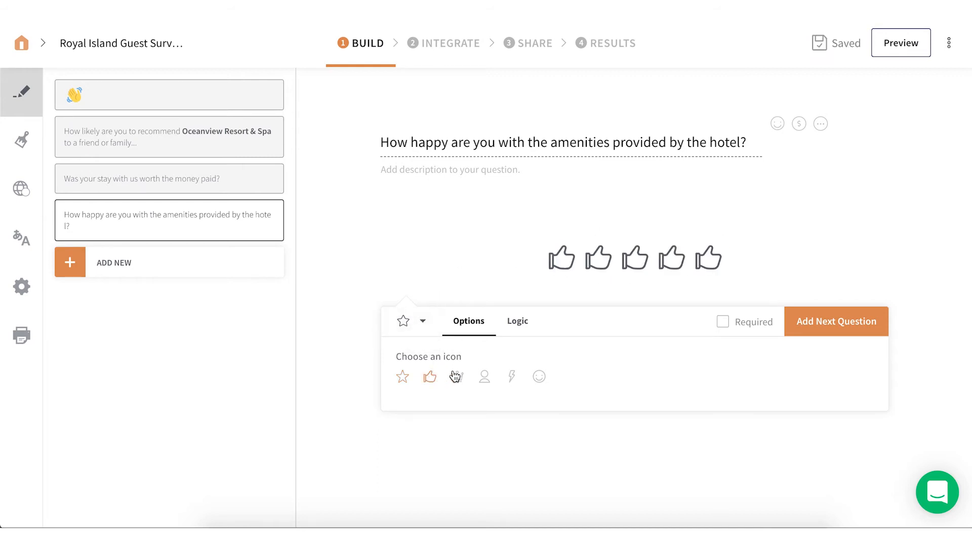
{"action": "left_click", "coordinate": [456, 376]}
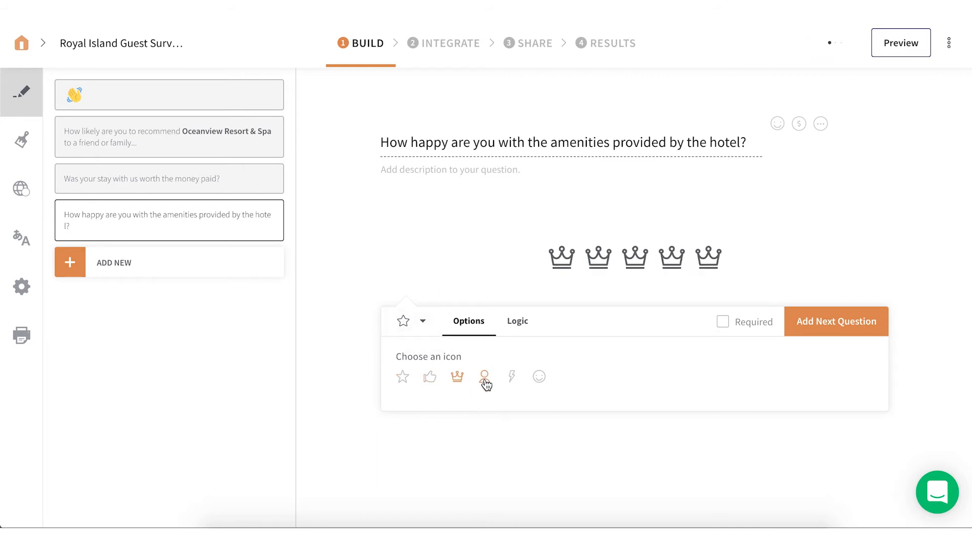
{"action": "left_click", "coordinate": [539, 376]}
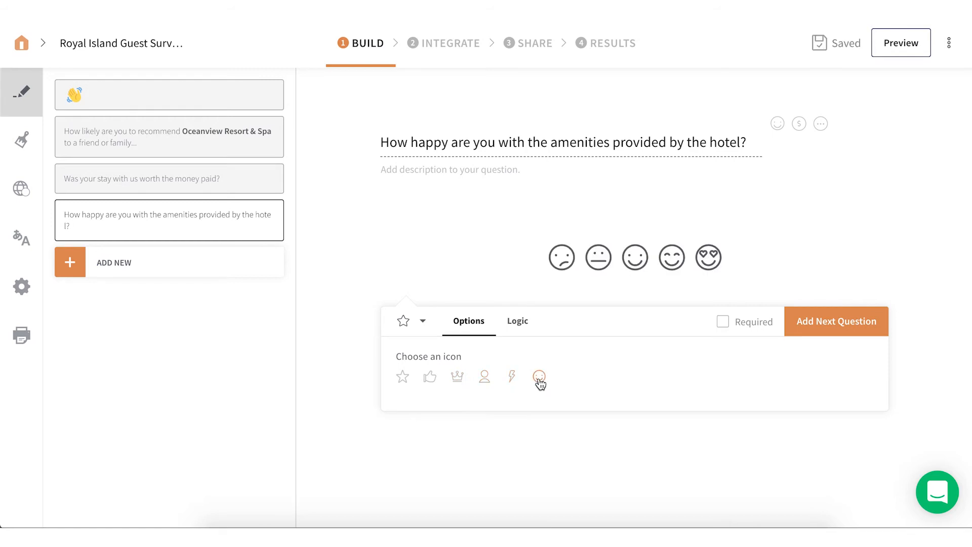
{"action": "left_click", "coordinate": [836, 321]}
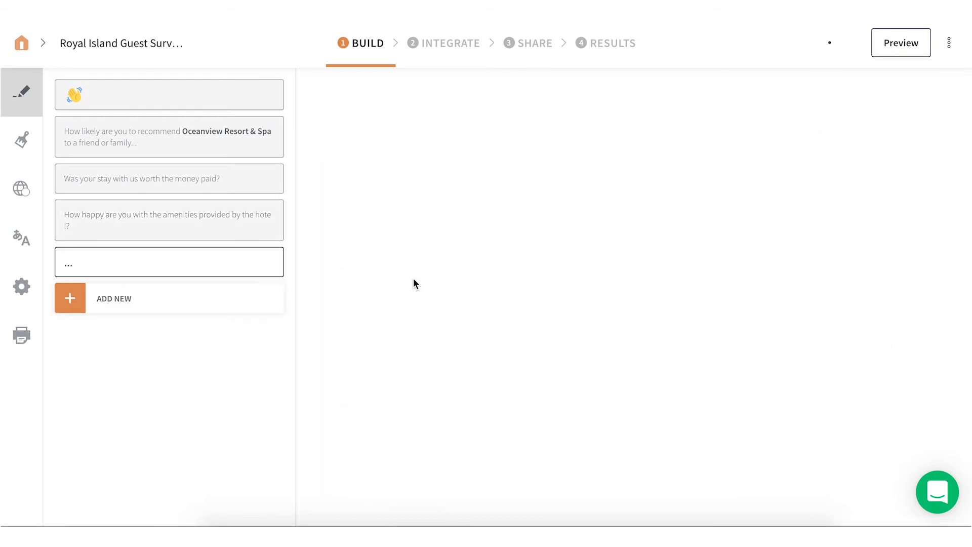
Add a single-line Text question asking 'How can we improve it?'.
{"action": "left_click", "coordinate": [168, 262]}
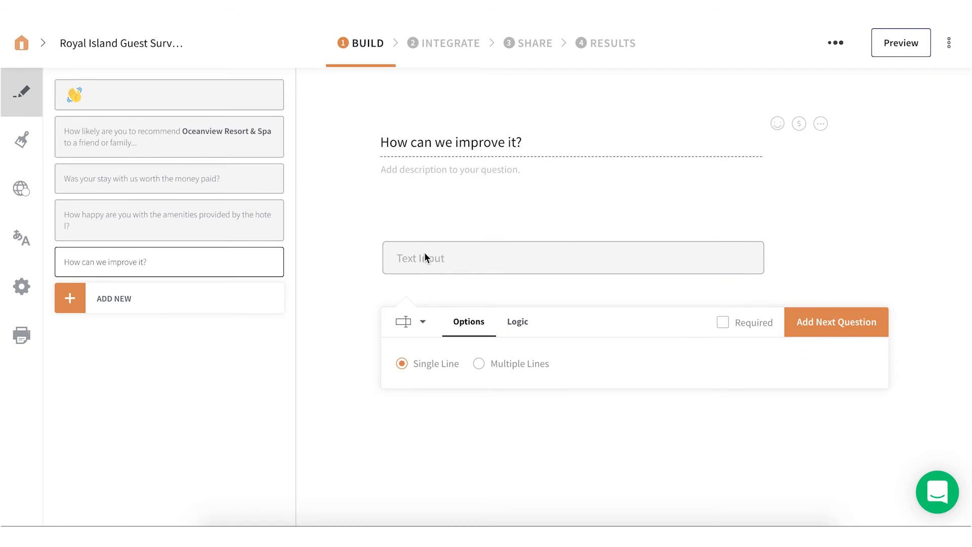
{"action": "left_click", "coordinate": [478, 363]}
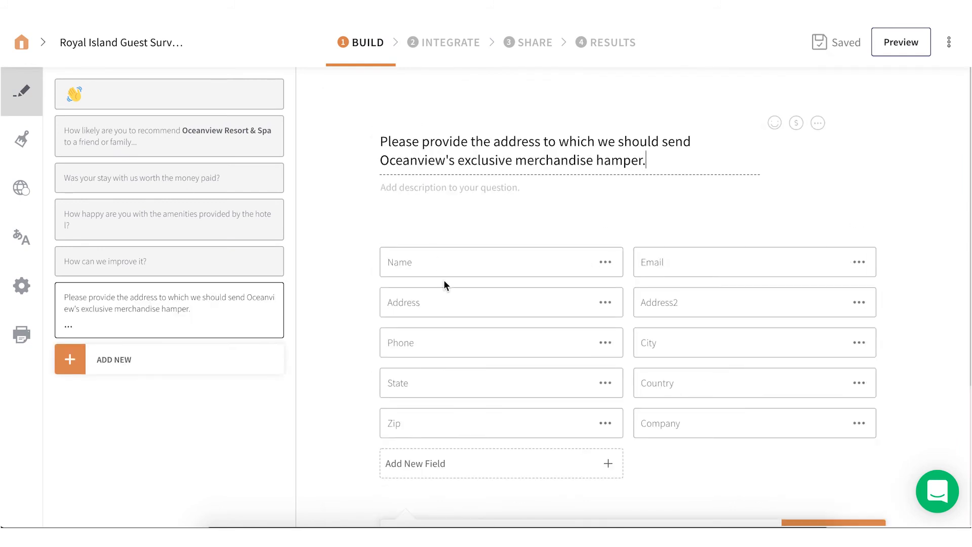
Rename the hamper contact form's Address field to 'Residence'.
{"action": "left_click", "coordinate": [415, 463]}
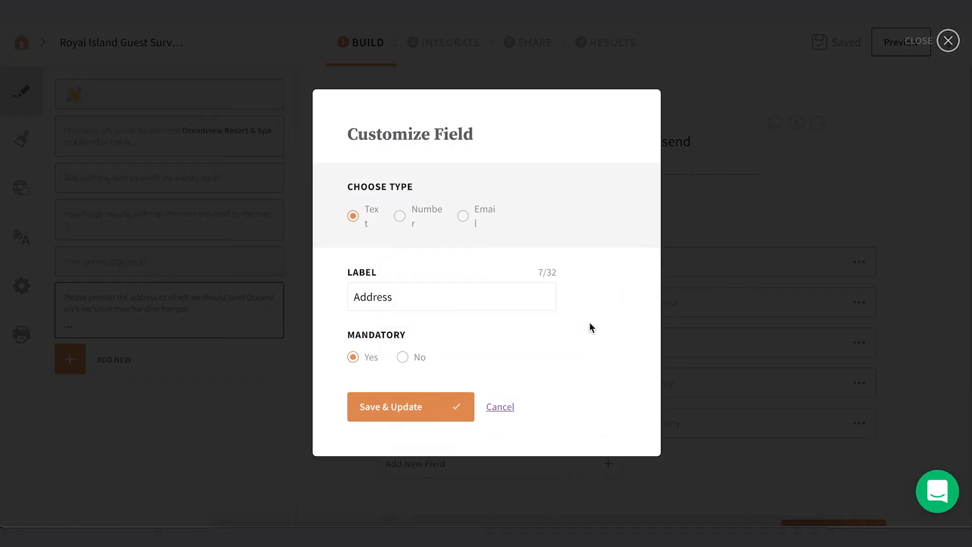
{"action": "type", "text": "Residence"}
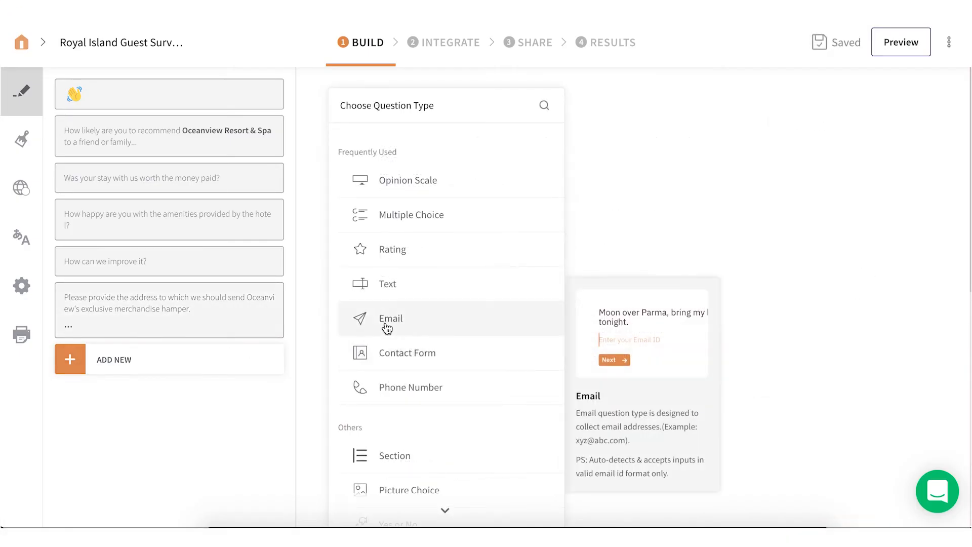
{"action": "mouse_move", "coordinate": [409, 387]}
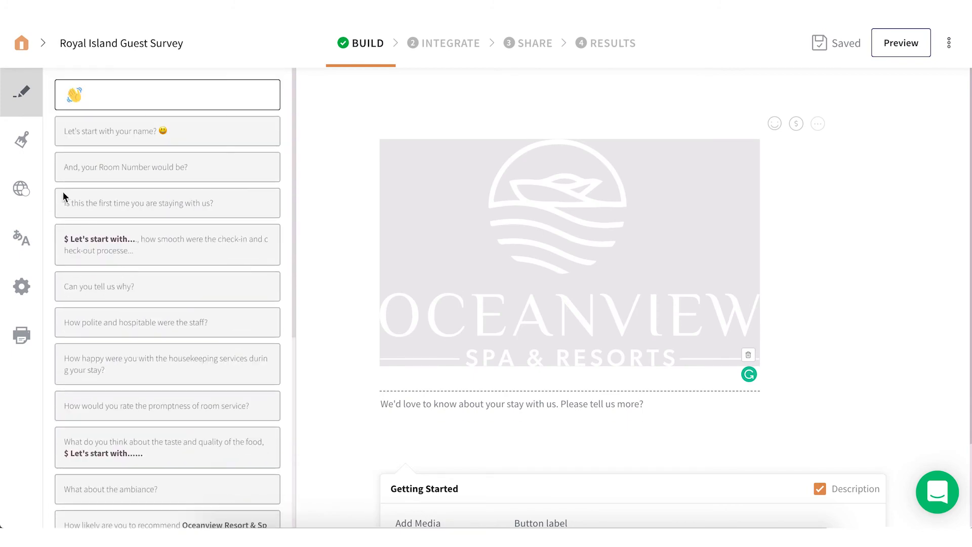
Open the guest survey's theme editor and view My Themes.
{"action": "left_click", "coordinate": [21, 140]}
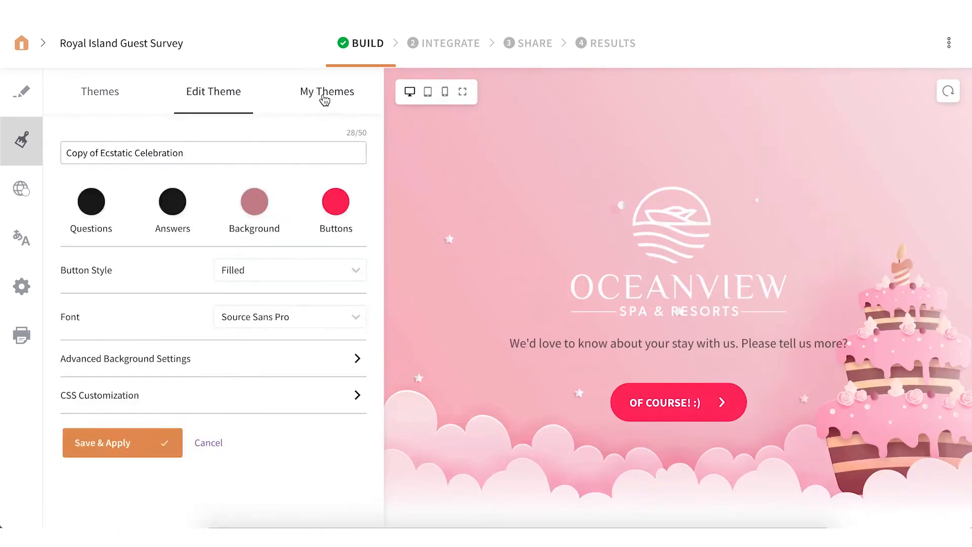
{"action": "left_click", "coordinate": [326, 91]}
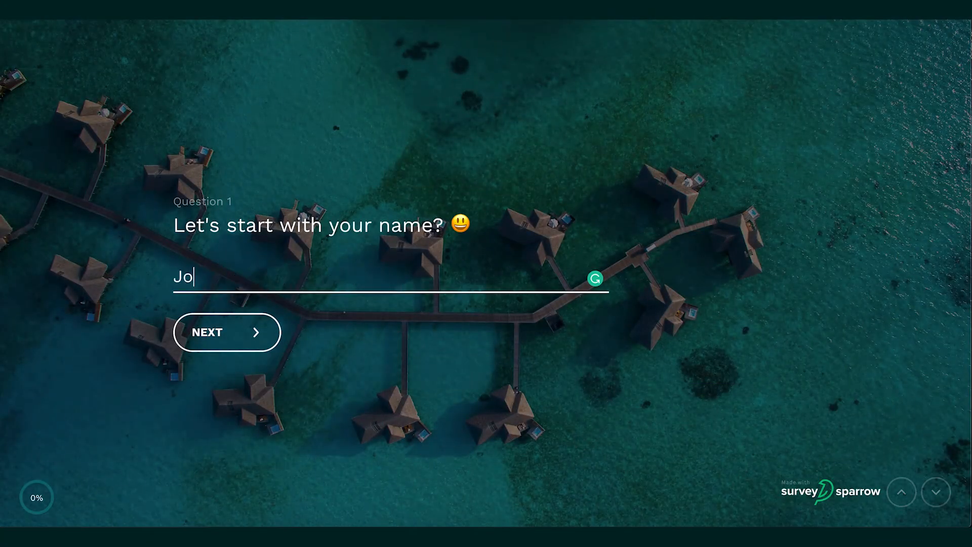
Submit the name answer in the preview and advance to the room number question.
{"action": "left_click", "coordinate": [227, 332]}
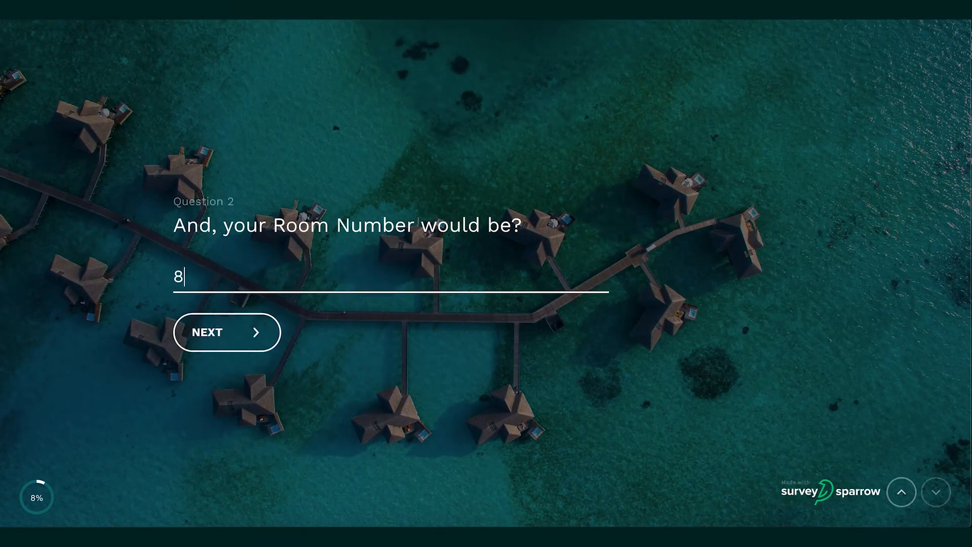